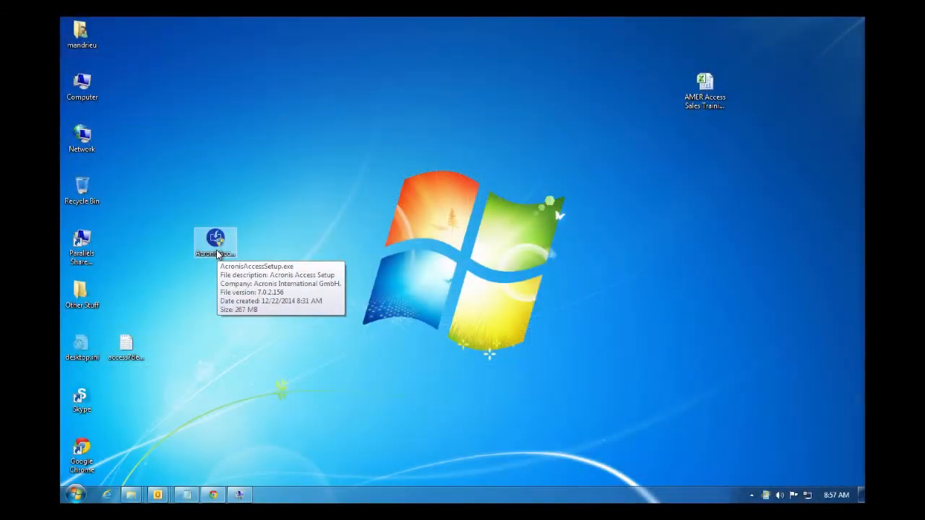
# Launch AcronisAccessSetup.exe from the desktop
pyautogui.click(215, 242)
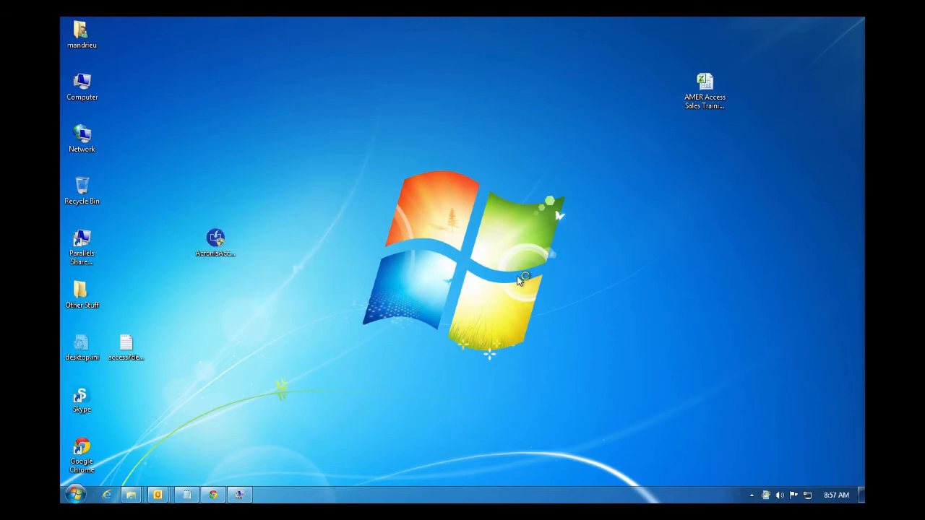
pyautogui.doubleClick(215, 240)
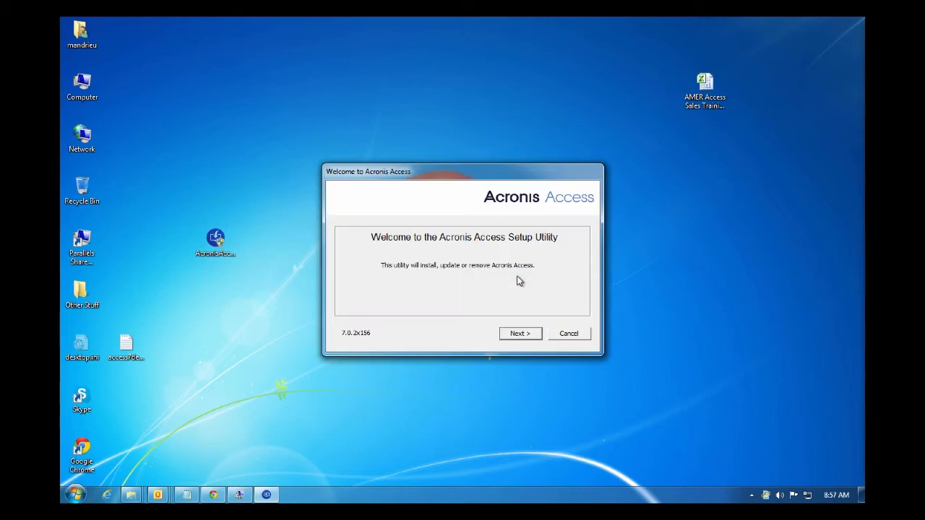
pyautogui.moveTo(524, 321)
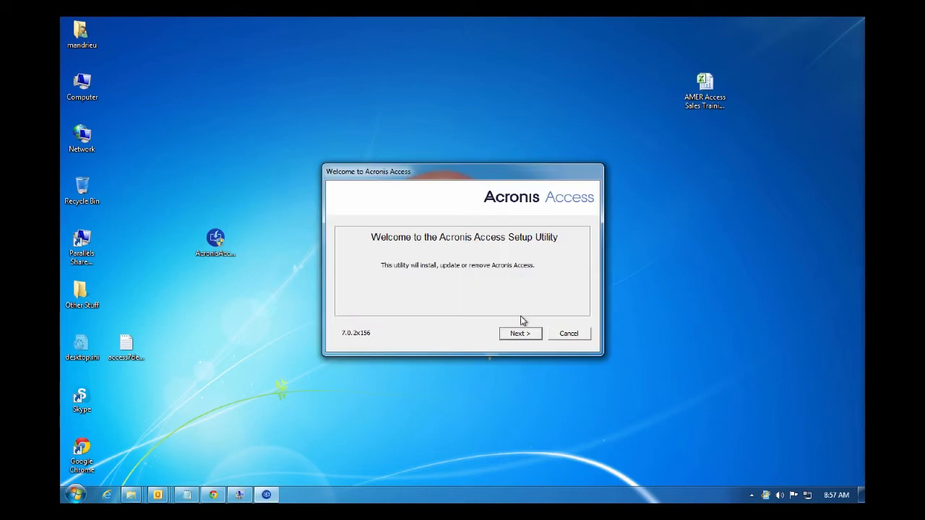
# Accept the license and install to the default C:\Program Files\Acronis\Access directory
pyautogui.click(520, 334)
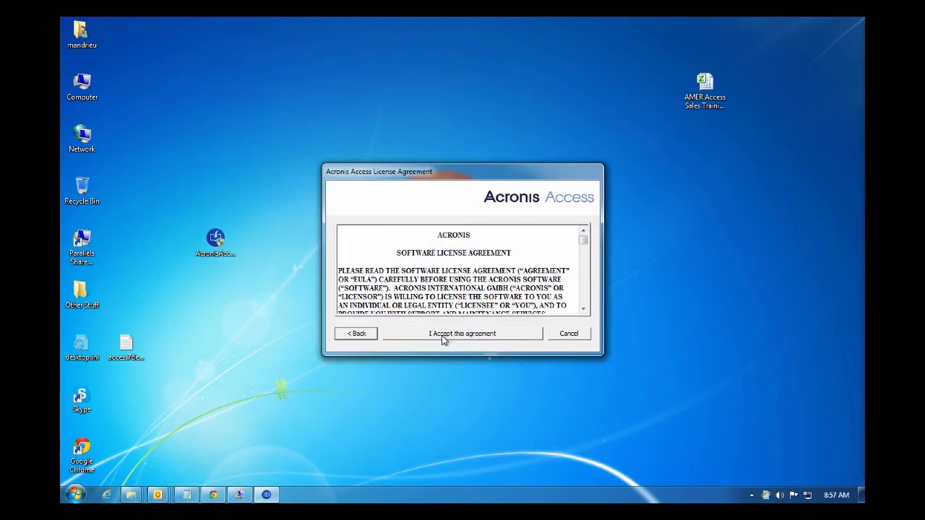
pyautogui.click(462, 333)
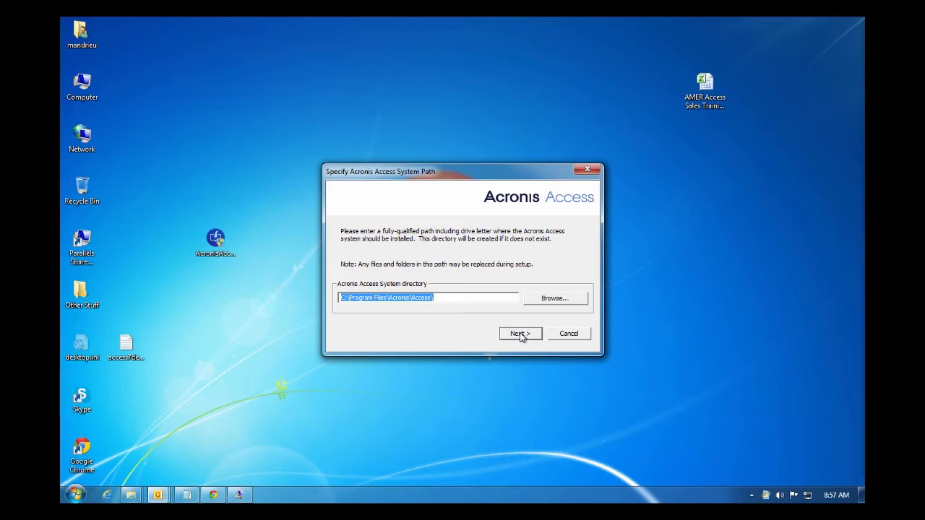
pyautogui.click(519, 333)
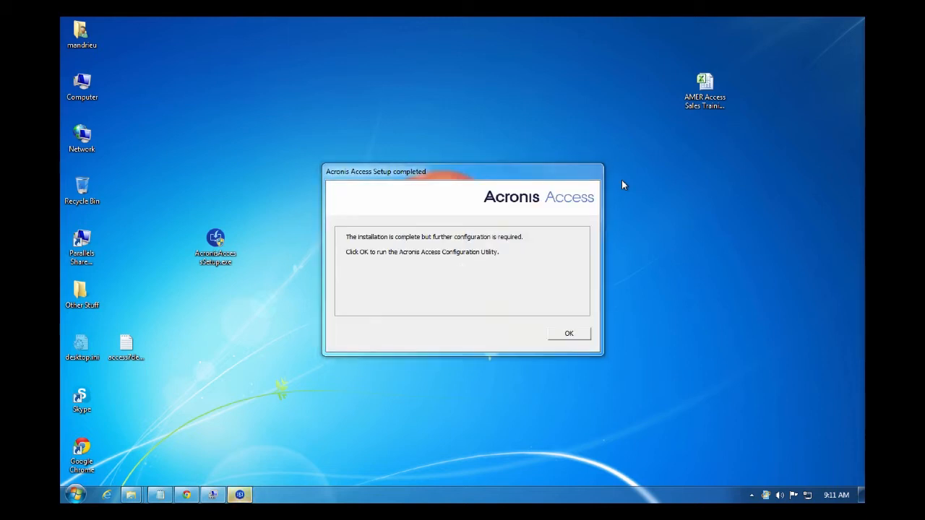
pyautogui.moveTo(586, 179)
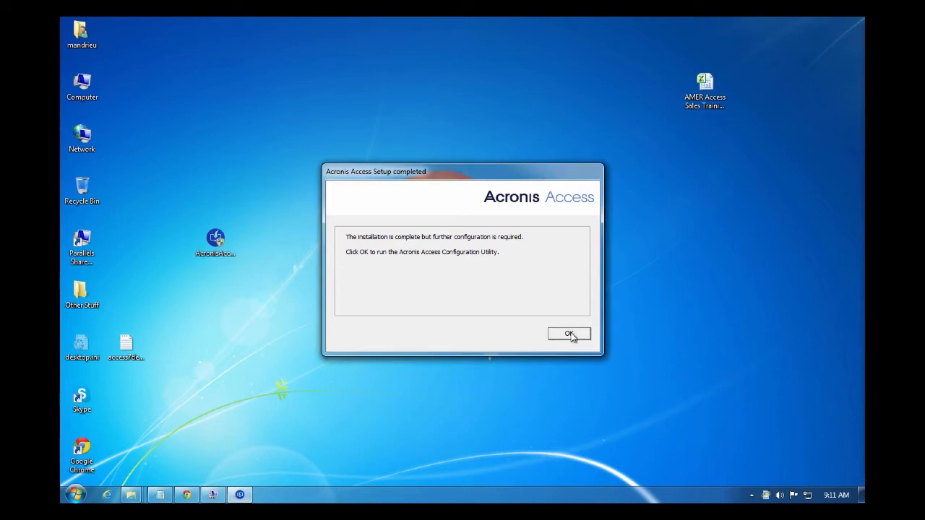
# Dismiss the Setup completed dialog so the Configuration Utility runs
pyautogui.click(569, 334)
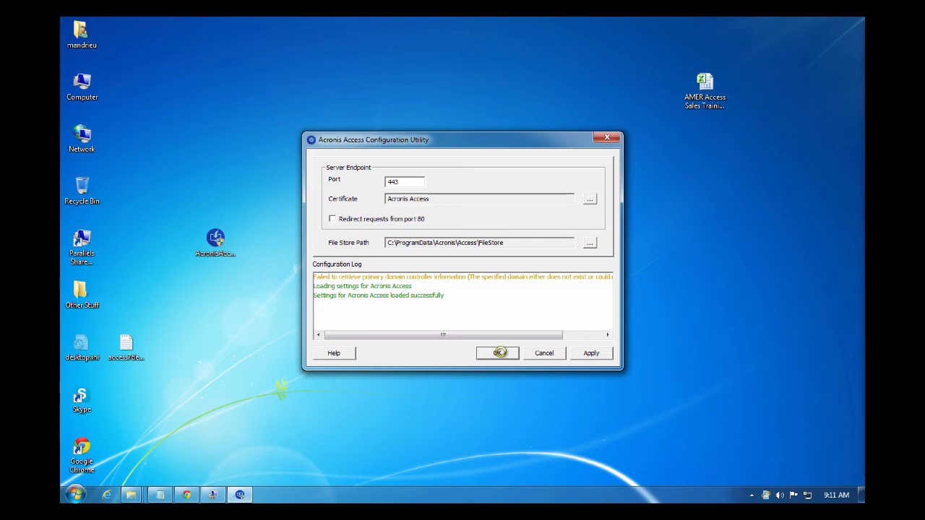
# Apply the port 443 configuration, launch the web setup, and set the Administrator password
pyautogui.click(497, 353)
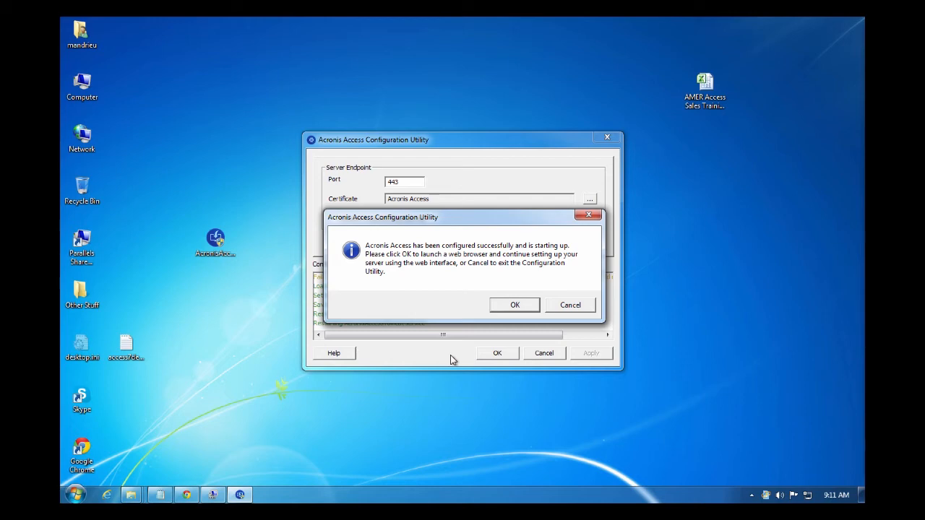
pyautogui.moveTo(501, 318)
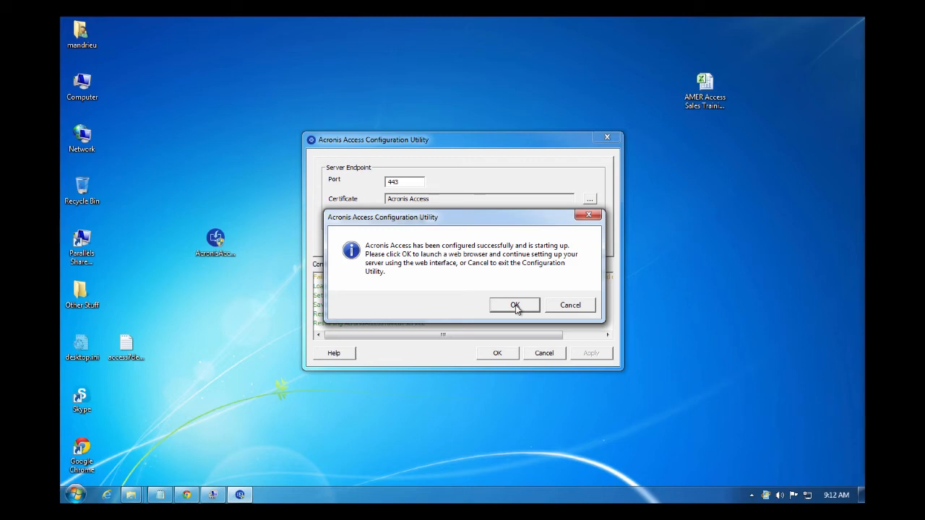
pyautogui.click(514, 304)
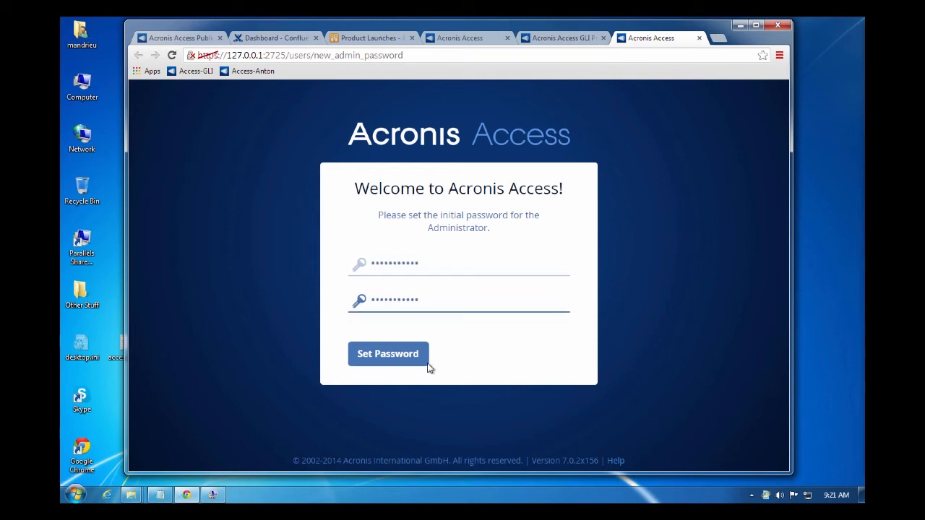
pyautogui.click(388, 354)
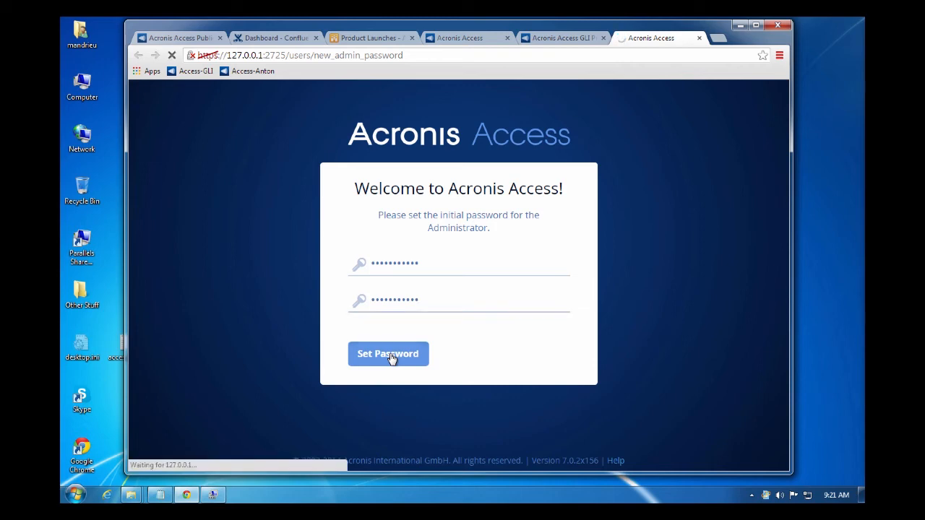
pyautogui.click(388, 354)
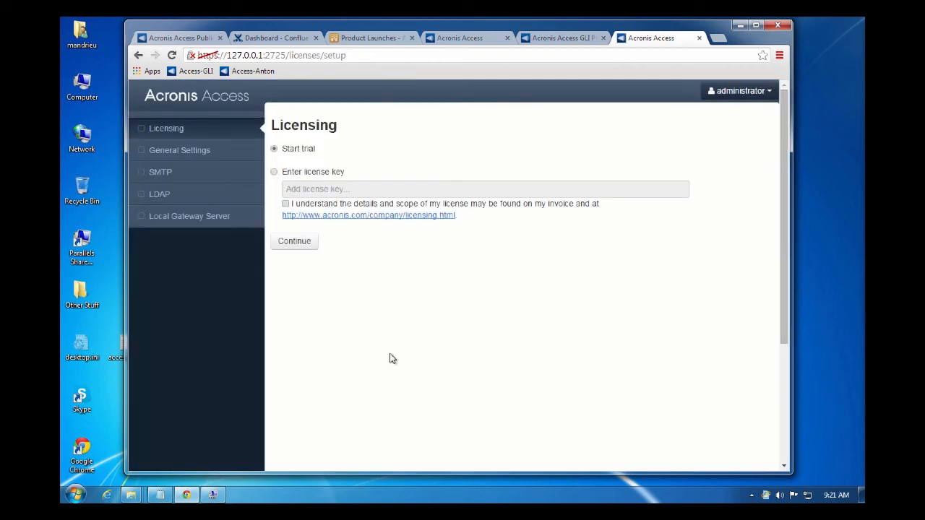
pyautogui.moveTo(345, 184)
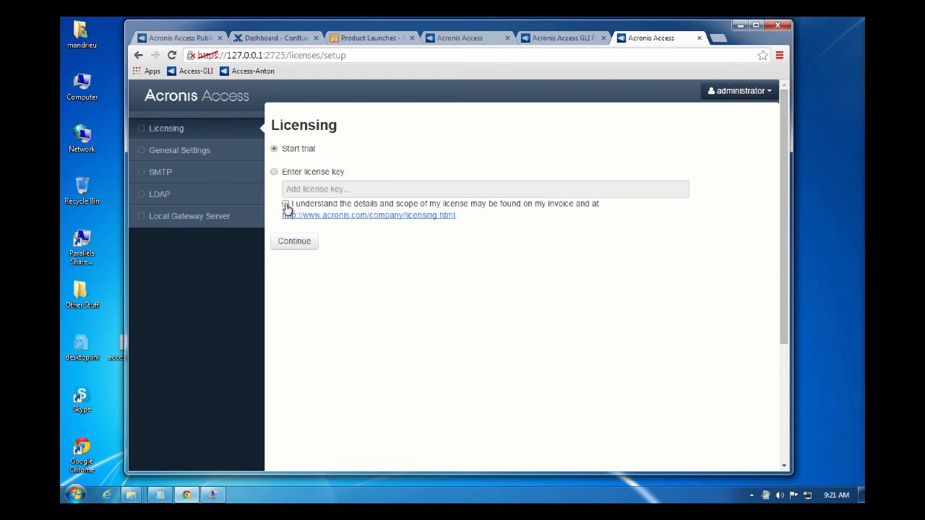
# Acknowledge the licensing terms and continue with the trial license
pyautogui.click(286, 203)
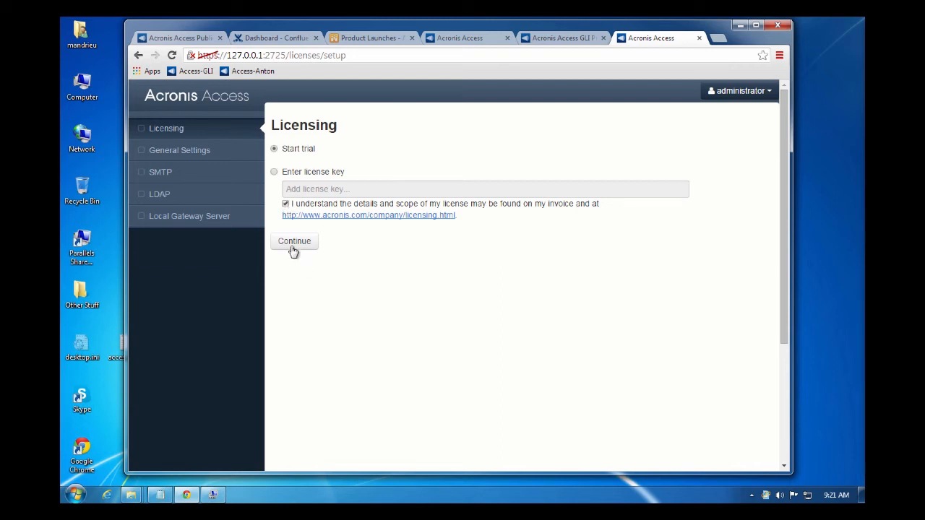
pyautogui.click(294, 240)
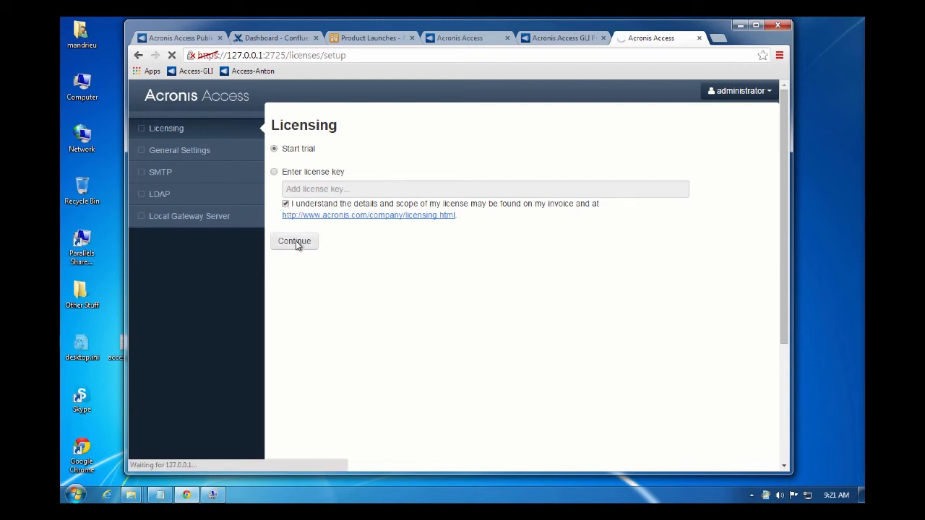
pyautogui.click(294, 241)
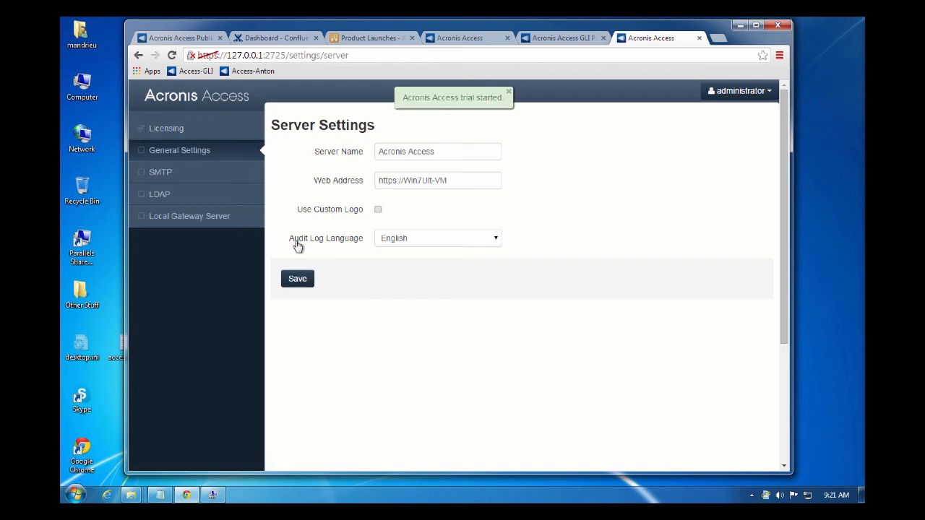
pyautogui.moveTo(505, 128)
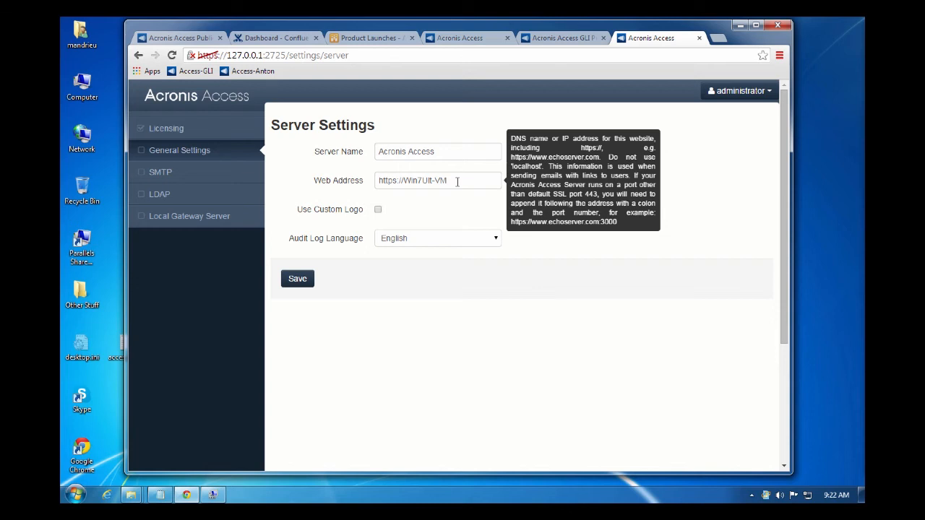
pyautogui.click(297, 279)
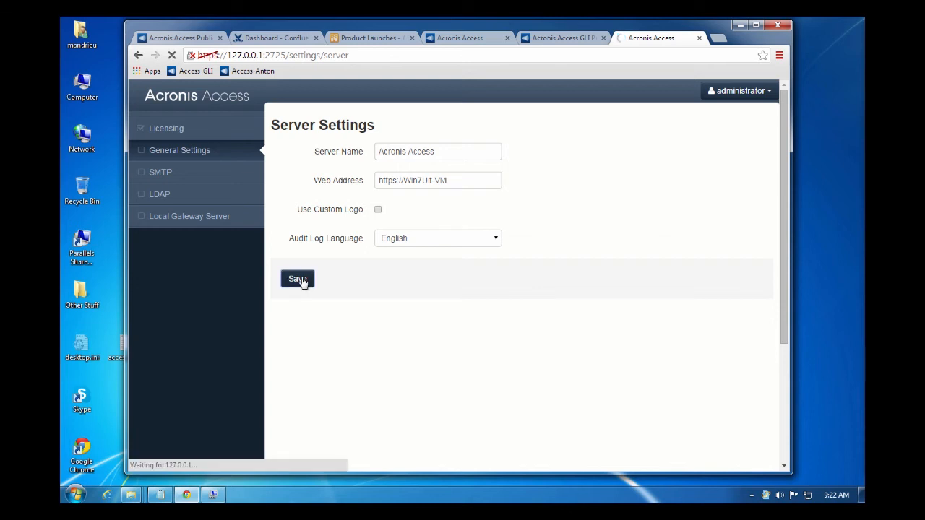
pyautogui.click(297, 279)
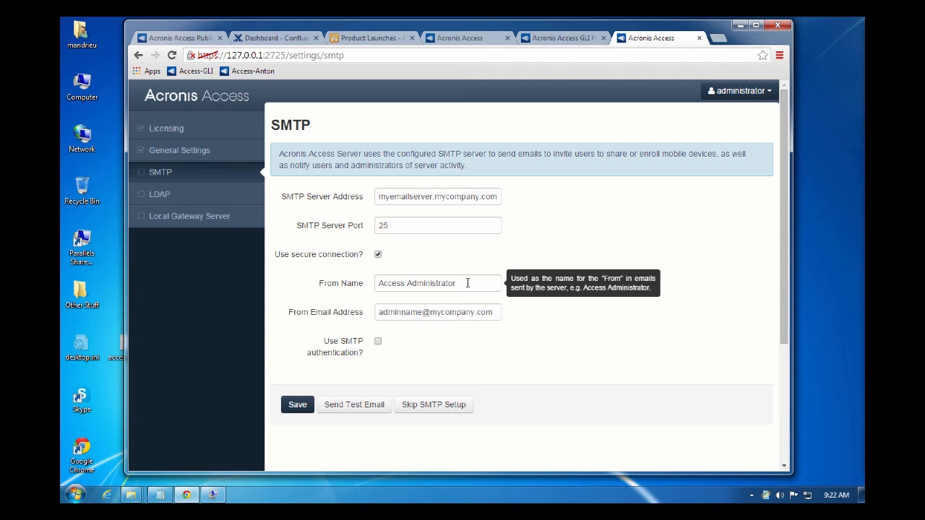
pyautogui.moveTo(452, 313)
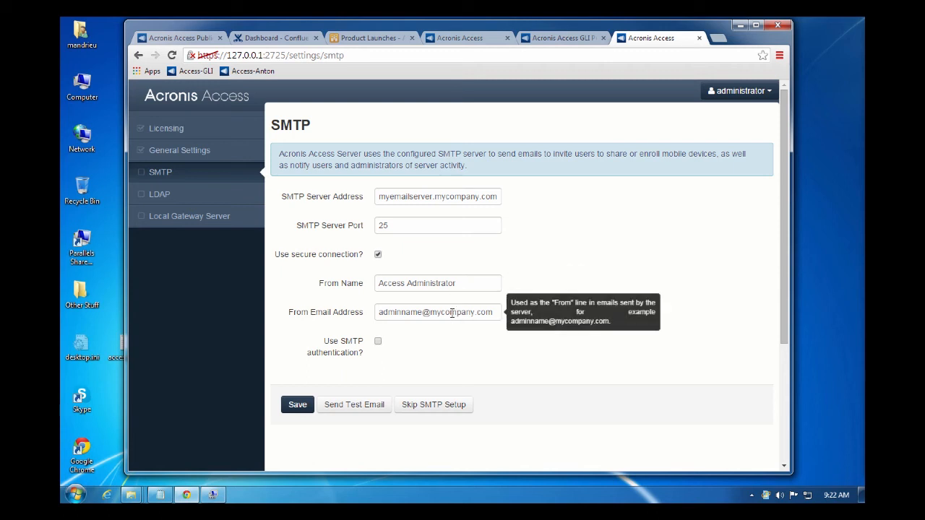
pyautogui.moveTo(470, 366)
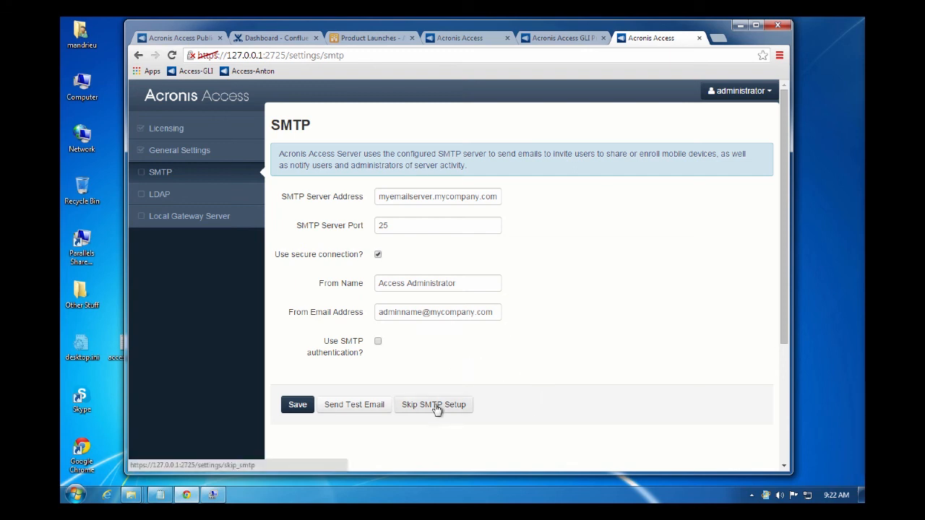
# Skip the SMTP outgoing email setup
pyautogui.click(433, 404)
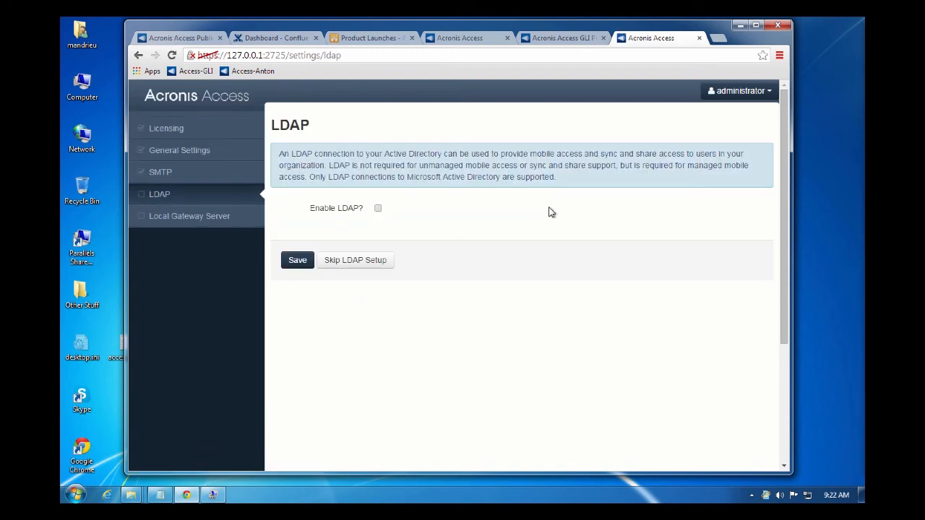
pyautogui.moveTo(515, 214)
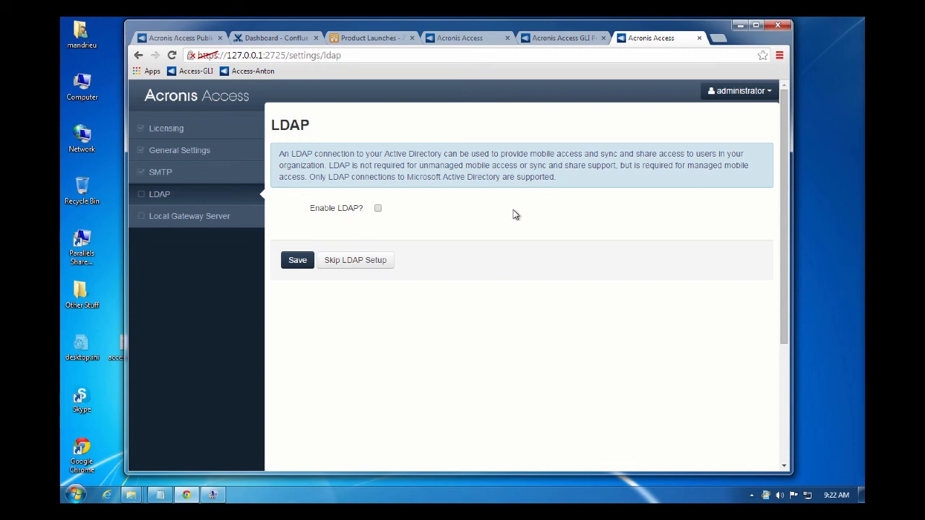
# Skip LDAP setup, leaving LDAP disabled
pyautogui.click(377, 208)
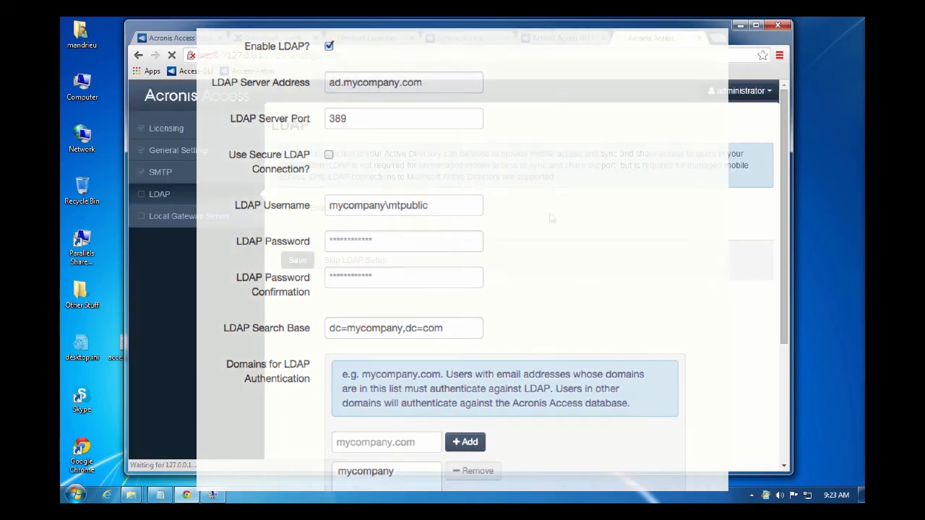
pyautogui.click(189, 215)
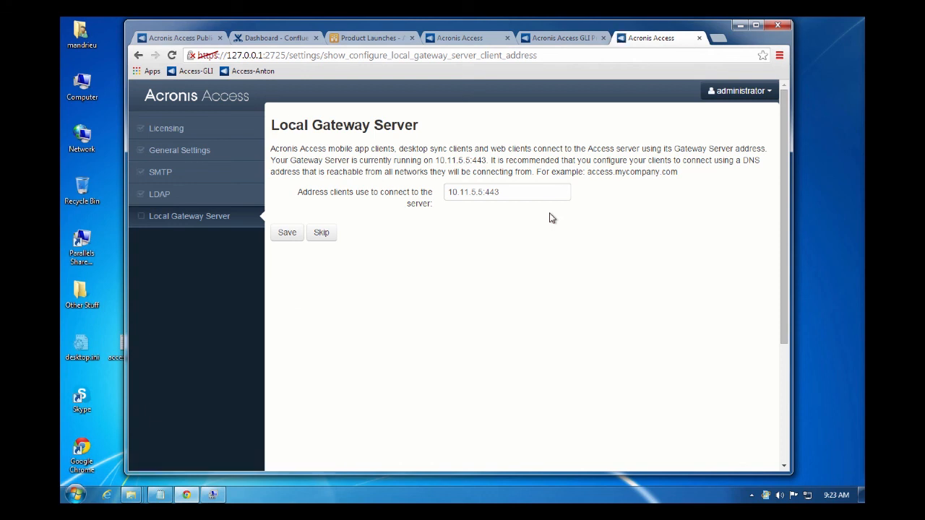
pyautogui.moveTo(535, 229)
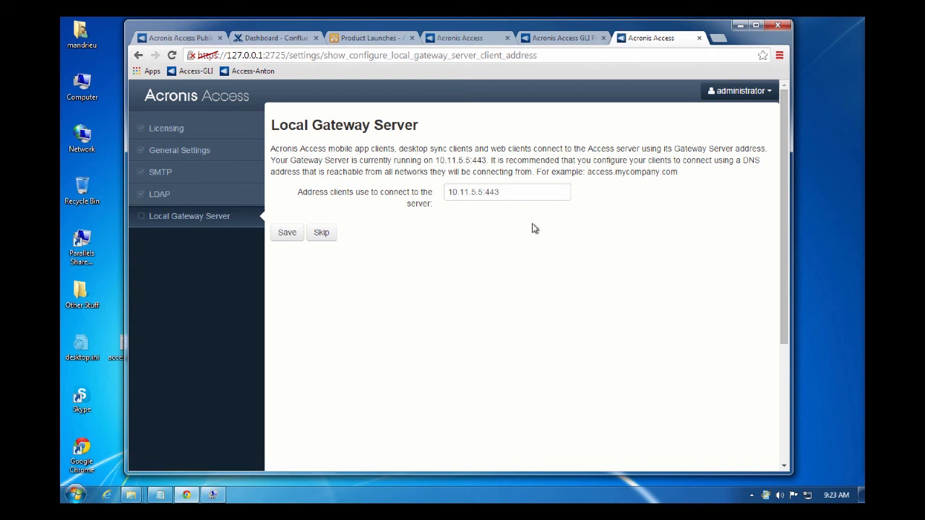
# Skip the Local Gateway Server page, keeping address 10.11.5.5:443
pyautogui.click(320, 232)
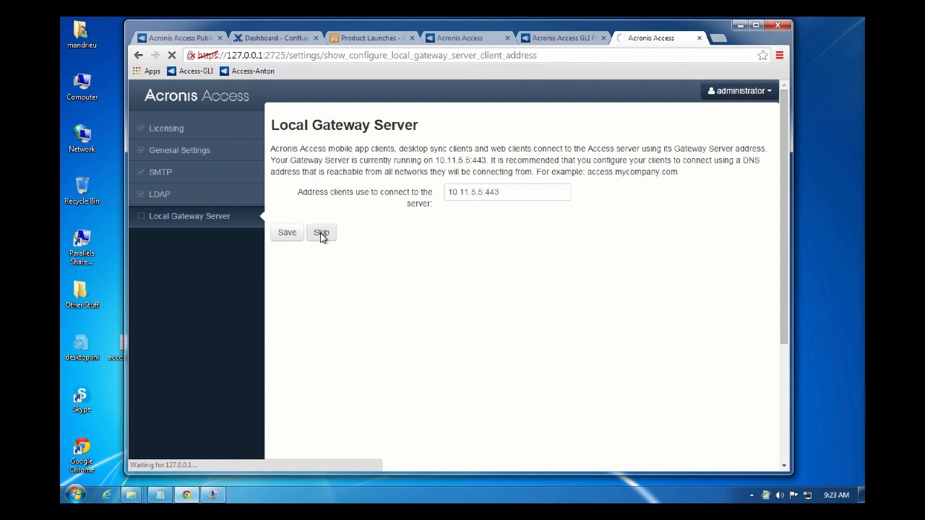
pyautogui.click(322, 232)
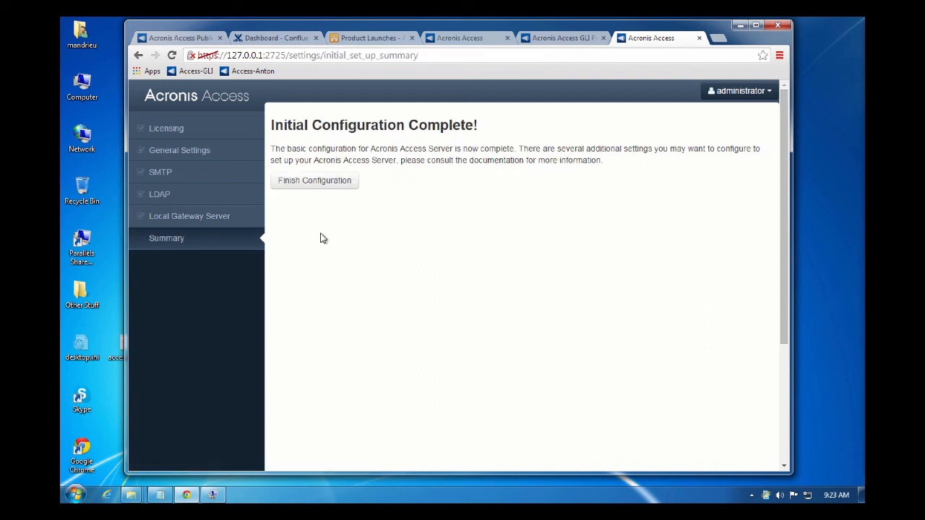
pyautogui.moveTo(314, 180)
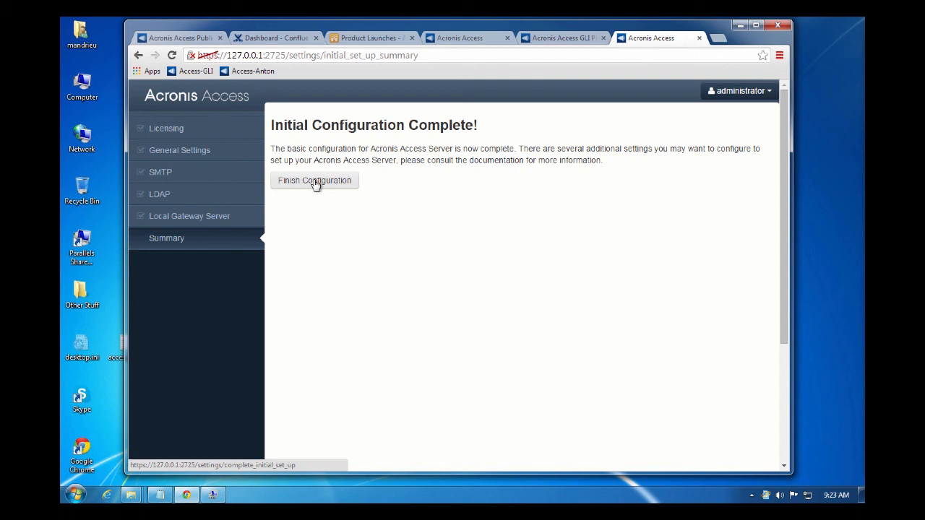
# Finish Configuration on the Initial Configuration Complete page
pyautogui.click(315, 180)
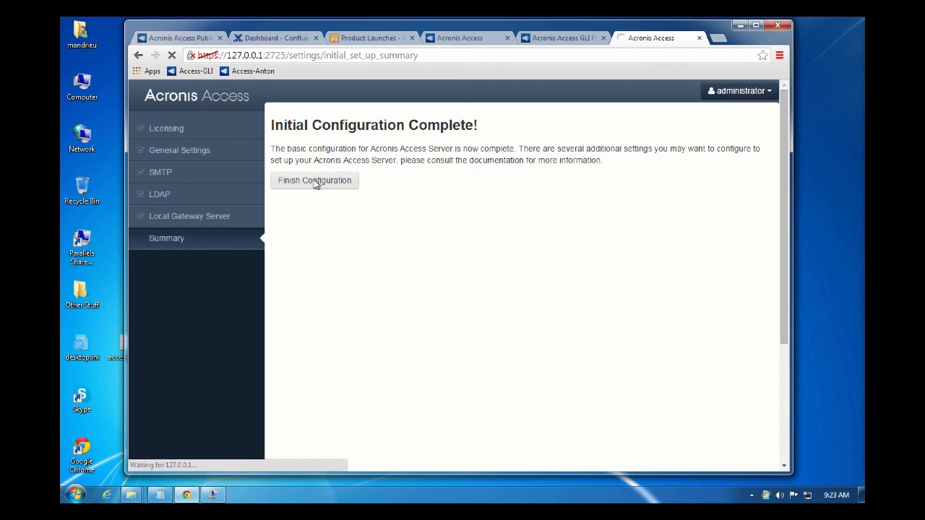
pyautogui.click(314, 180)
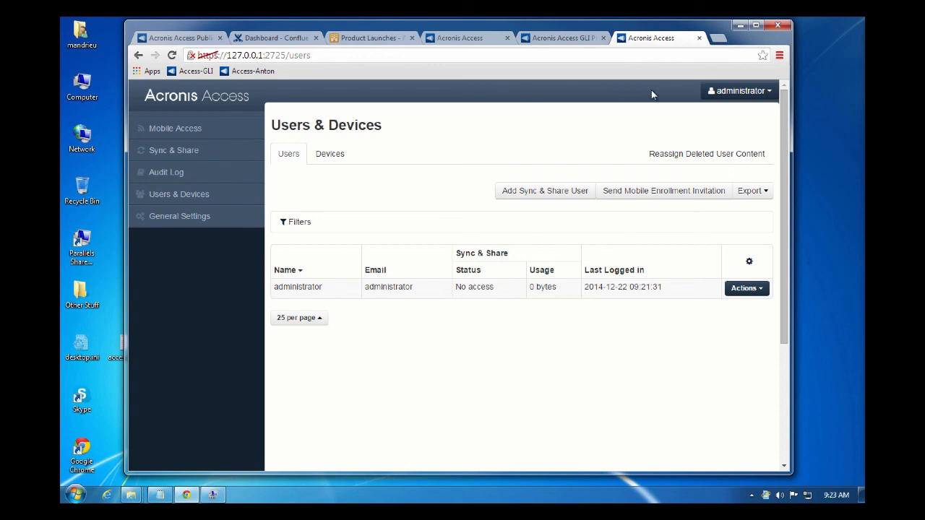
# Choose Sign out from the administrator account dropdown to return to the login page
pyautogui.click(738, 90)
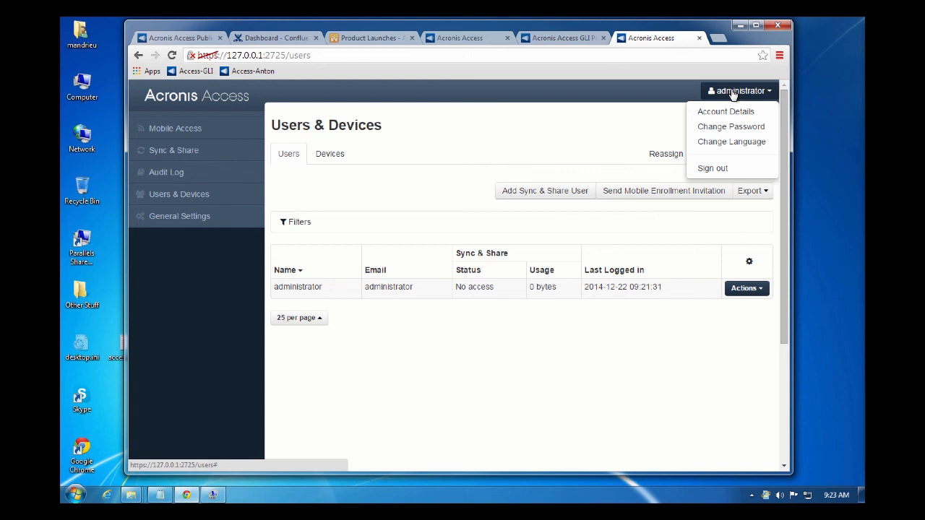
pyautogui.click(712, 168)
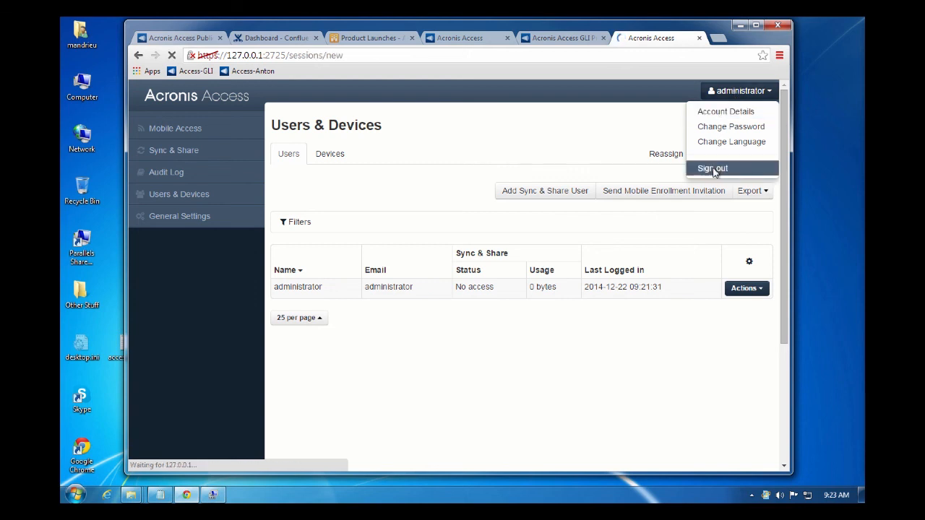
pyautogui.click(712, 167)
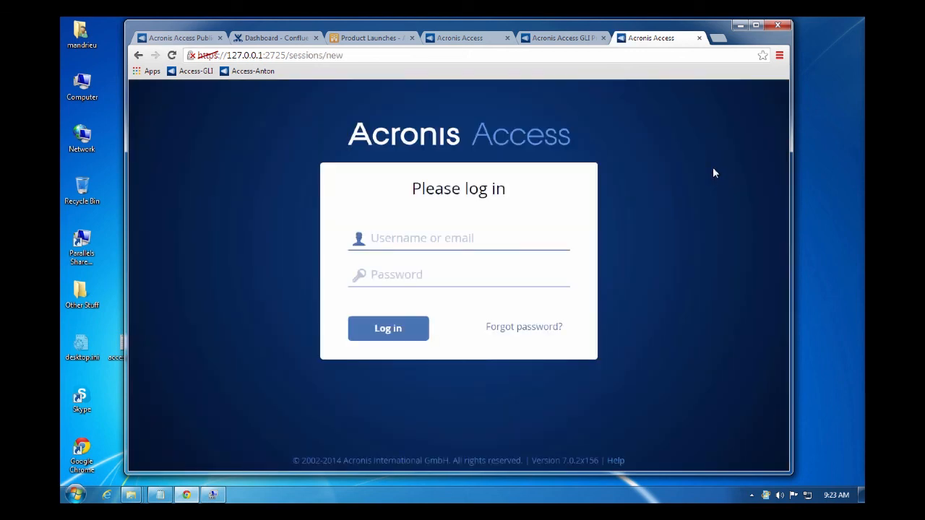